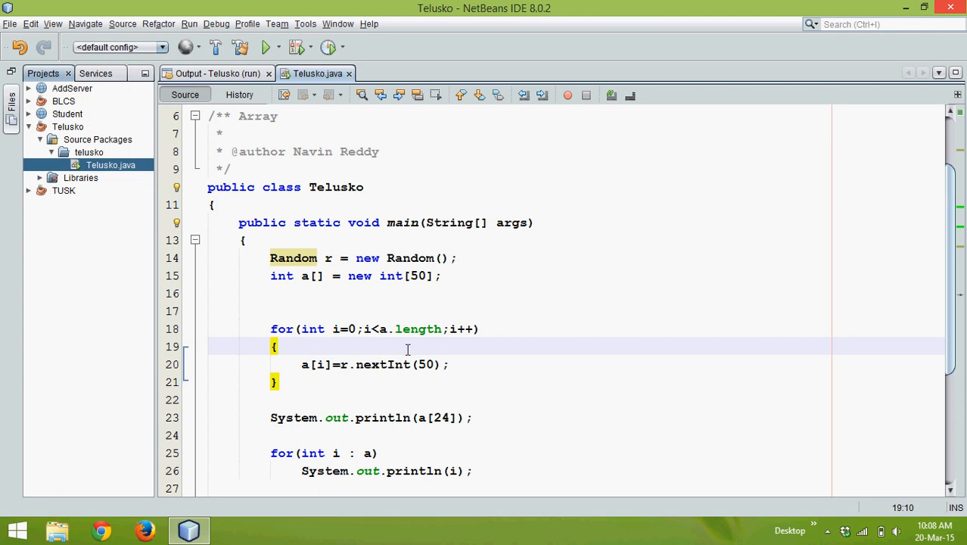
Change the printed element from a[24] to a[52], past the 50-element array's end
left_click(278, 347)
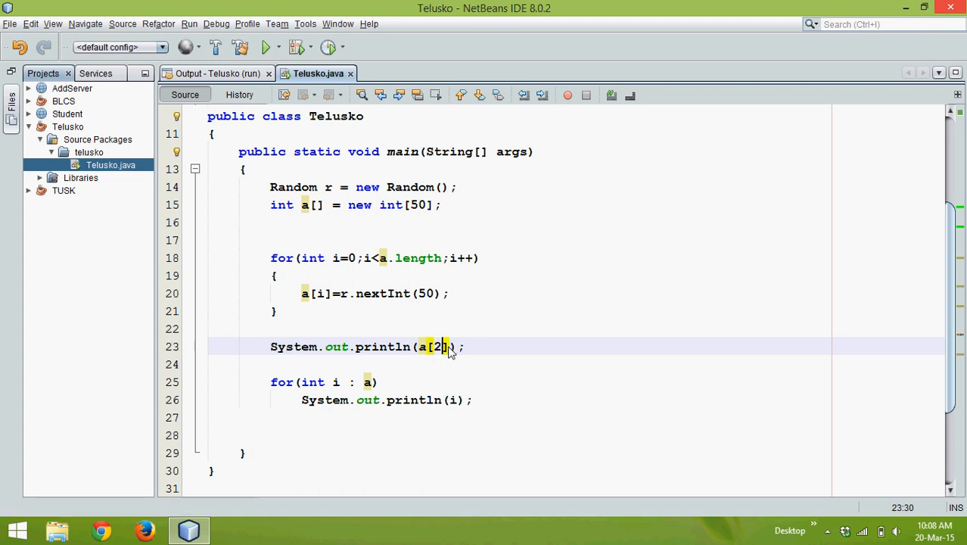
type("5")
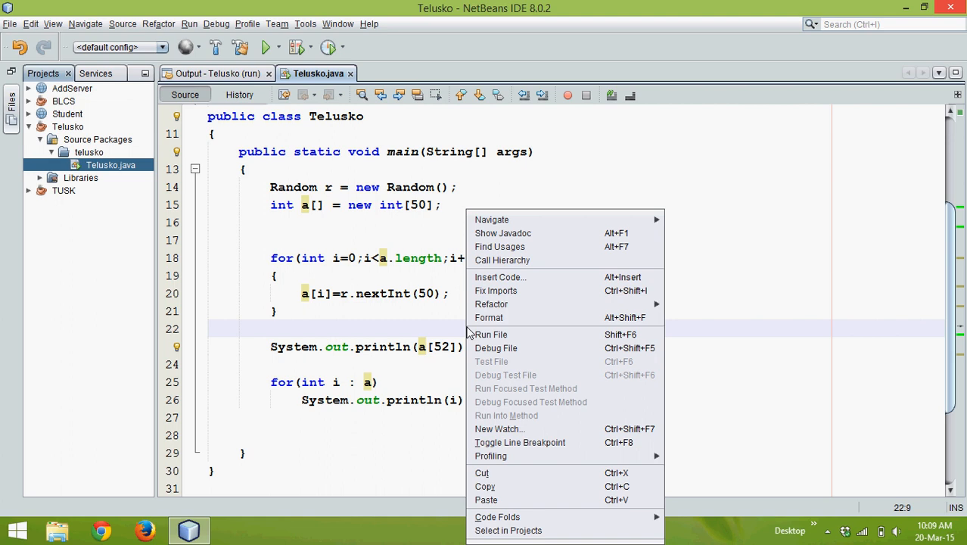
Run Telusko.java to see ArrayIndexOutOfBoundsException: 52, then return to the source
left_click(491, 335)
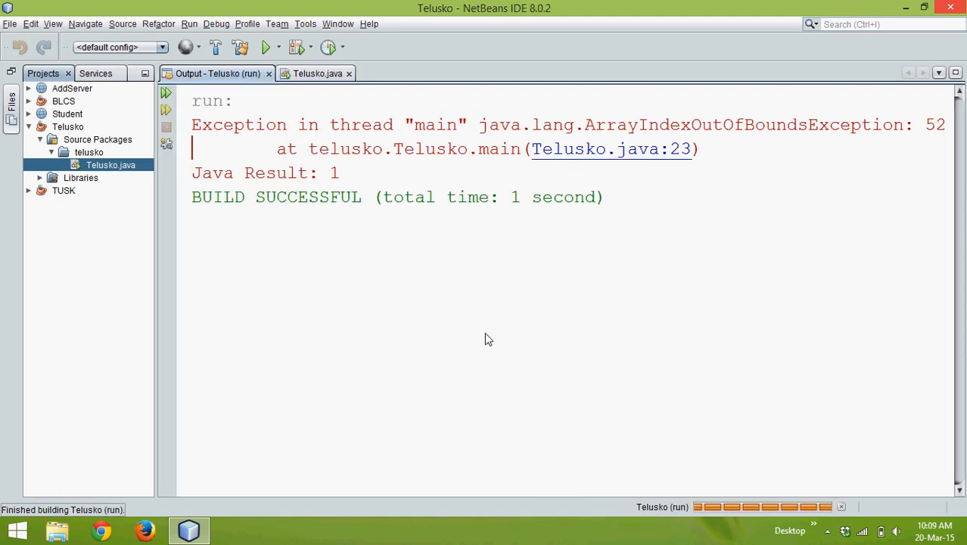
mouse_move(605, 152)
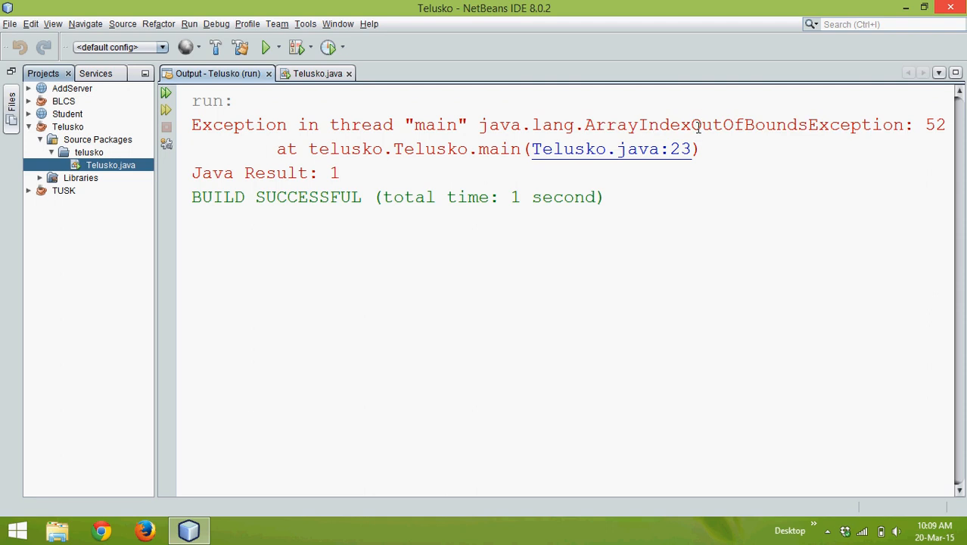
mouse_move(552, 111)
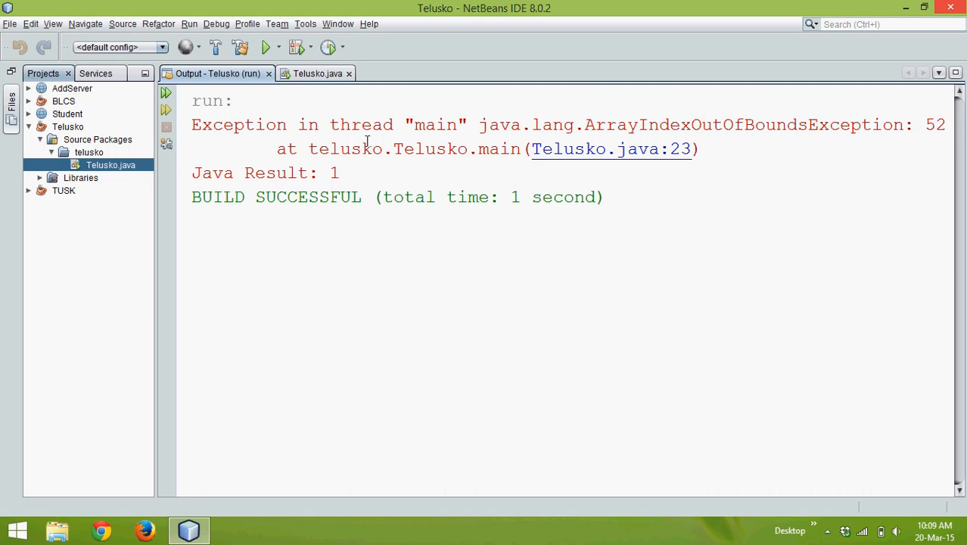
mouse_move(602, 125)
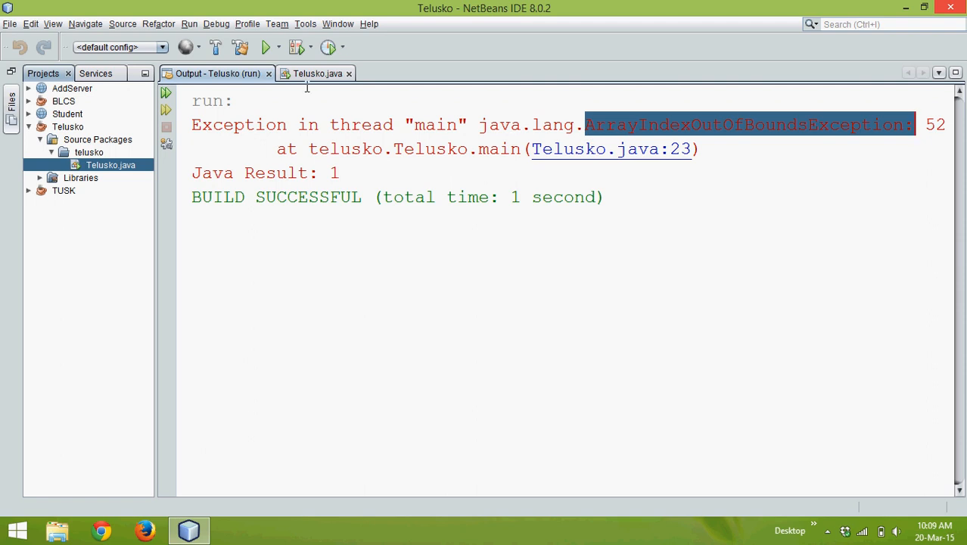
left_click(314, 73)
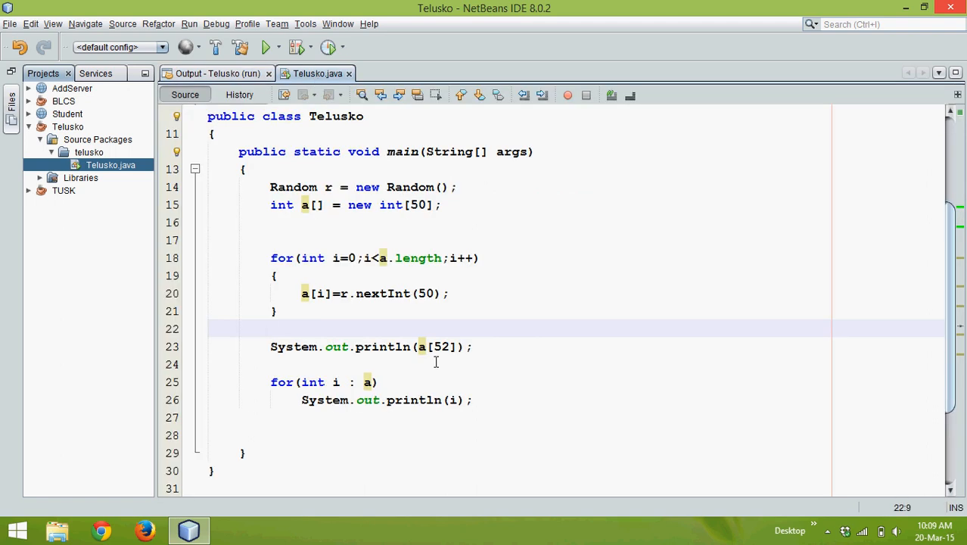
Wrap the a[52] print in try/catch(Exception e) printing "Maximum index is 49"
double_click(415, 204)
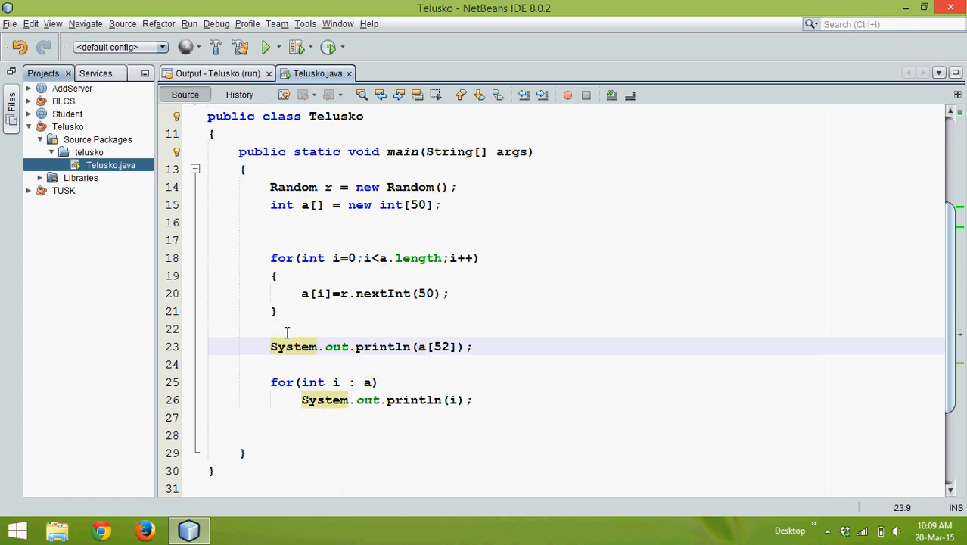
type("try")
type("c")
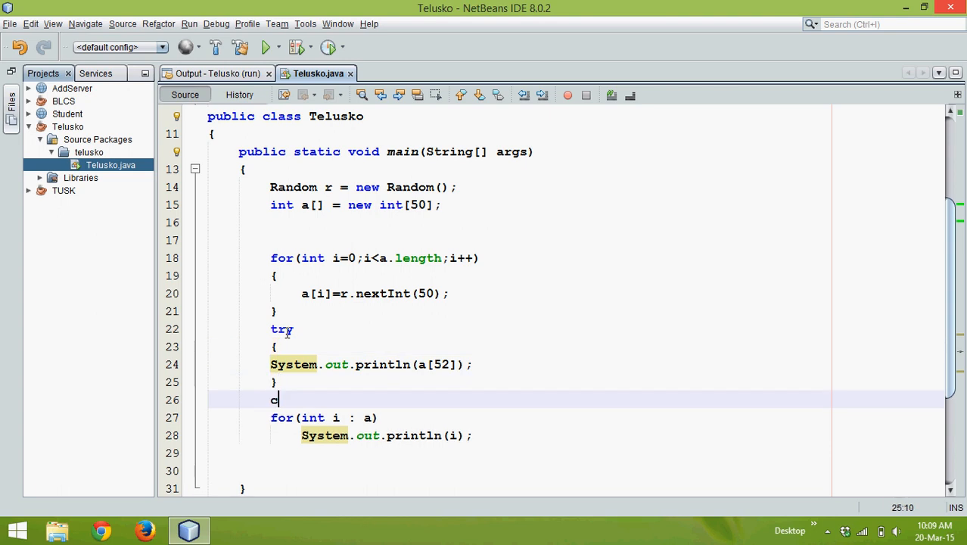
type("atch(E)")
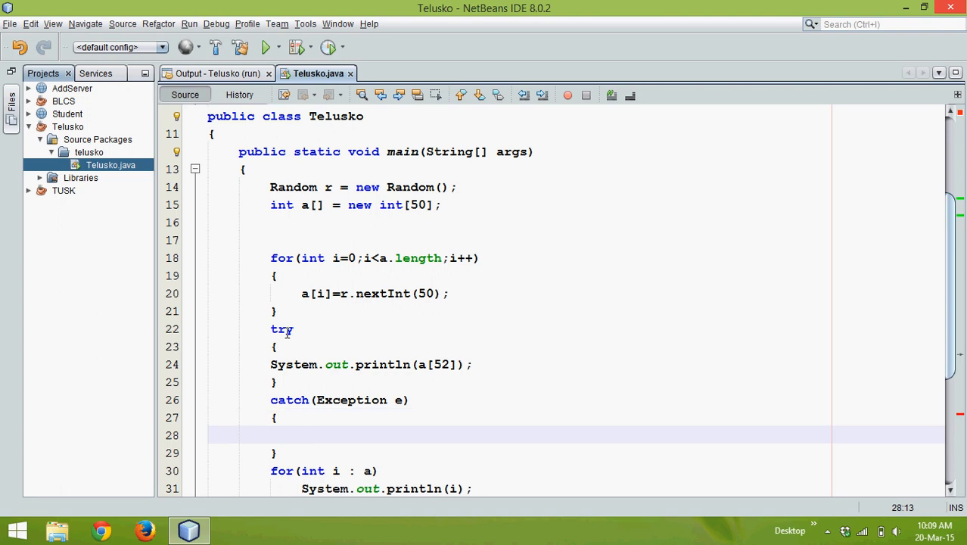
type("System.out.println();")
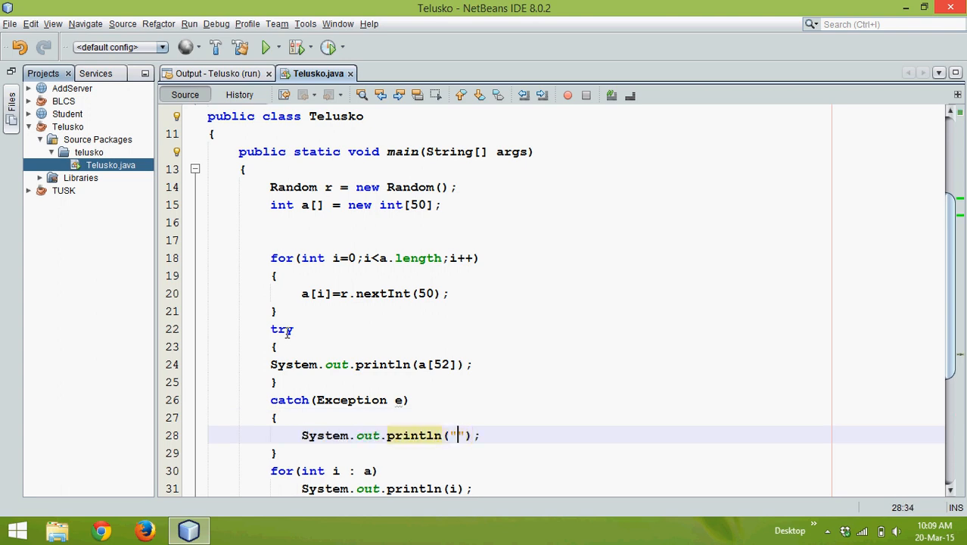
type("M")
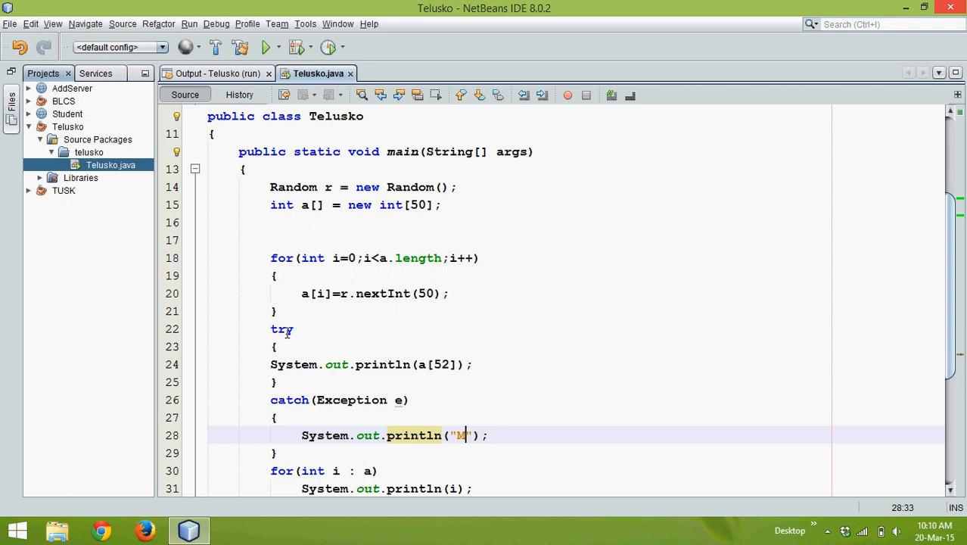
type("aximum index is 4")
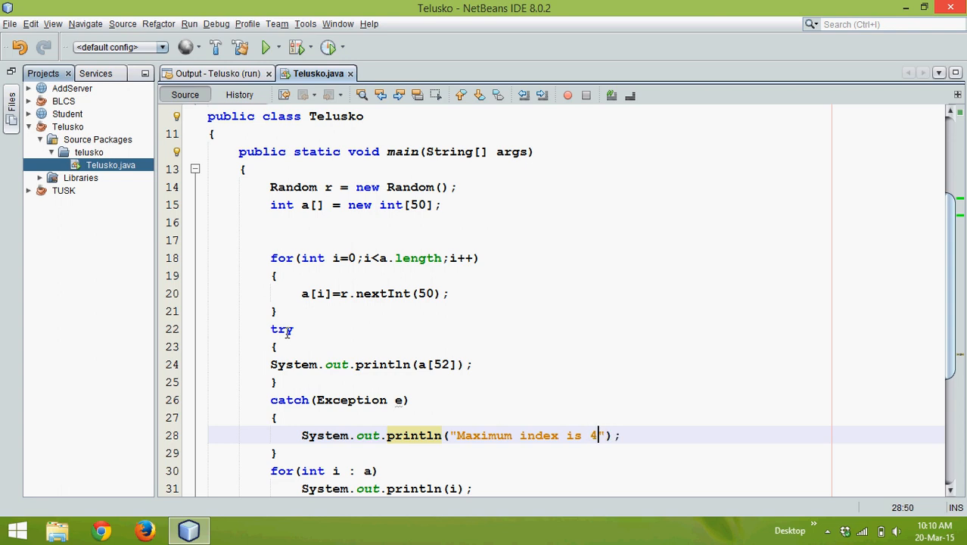
type("9")
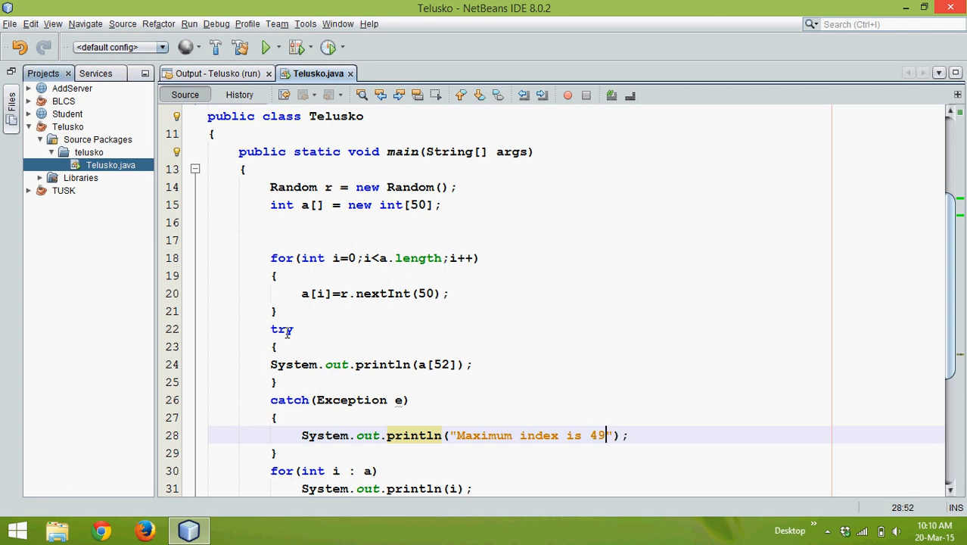
mouse_move(452, 377)
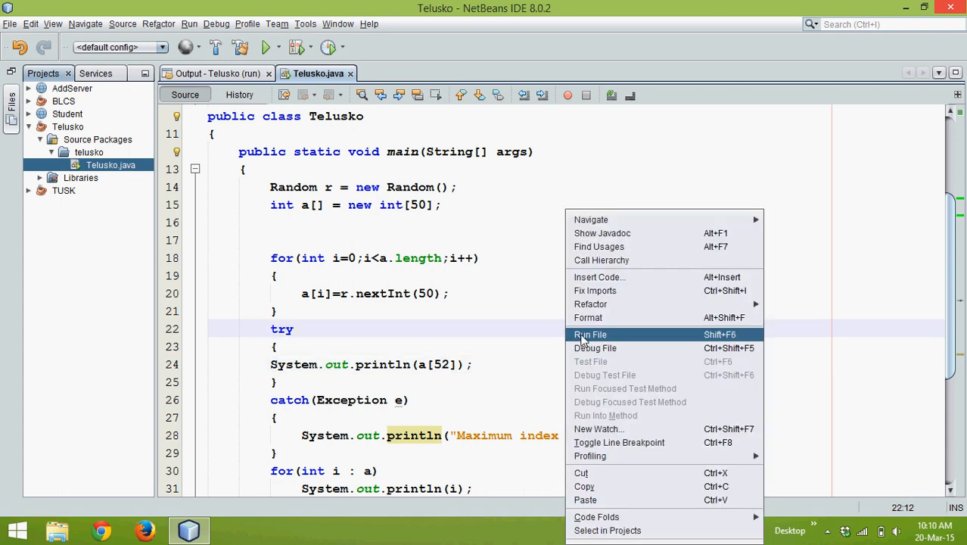
Run the file so it prints "Maximum index is 49" before the array values, then return to the source
left_click(589, 335)
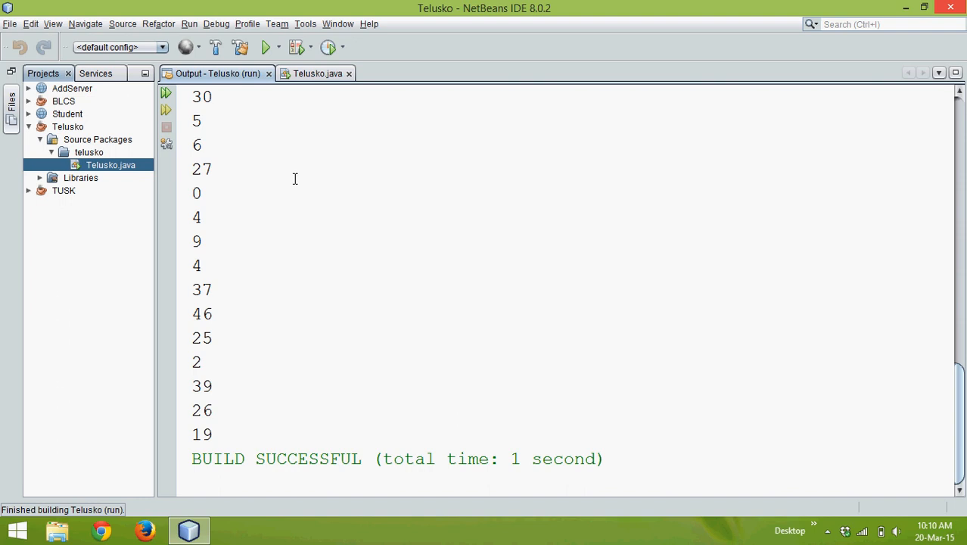
left_click(267, 46)
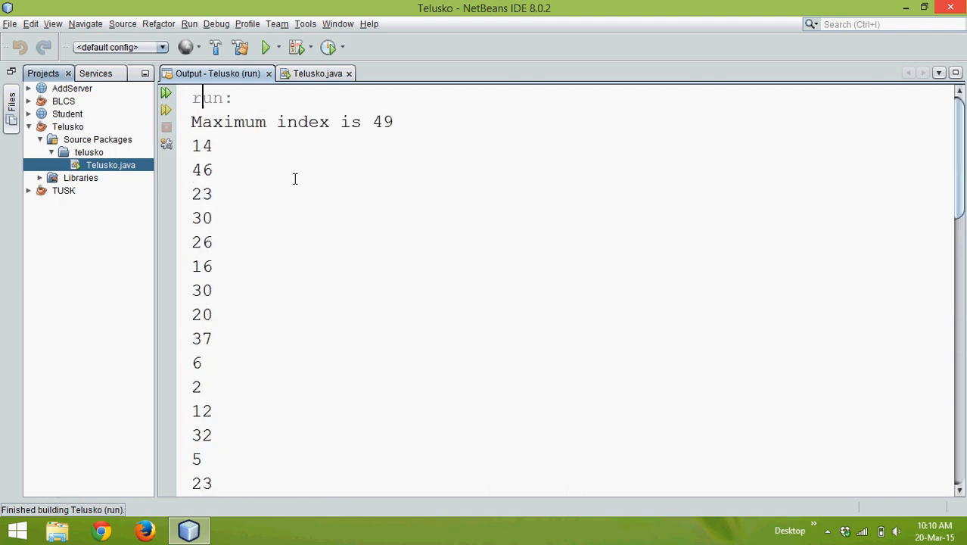
mouse_move(401, 122)
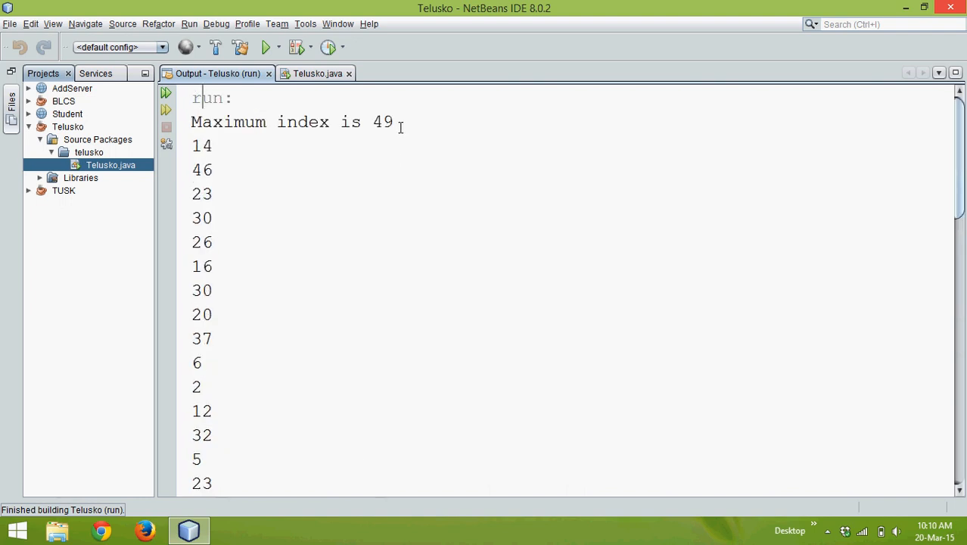
double_click(383, 121)
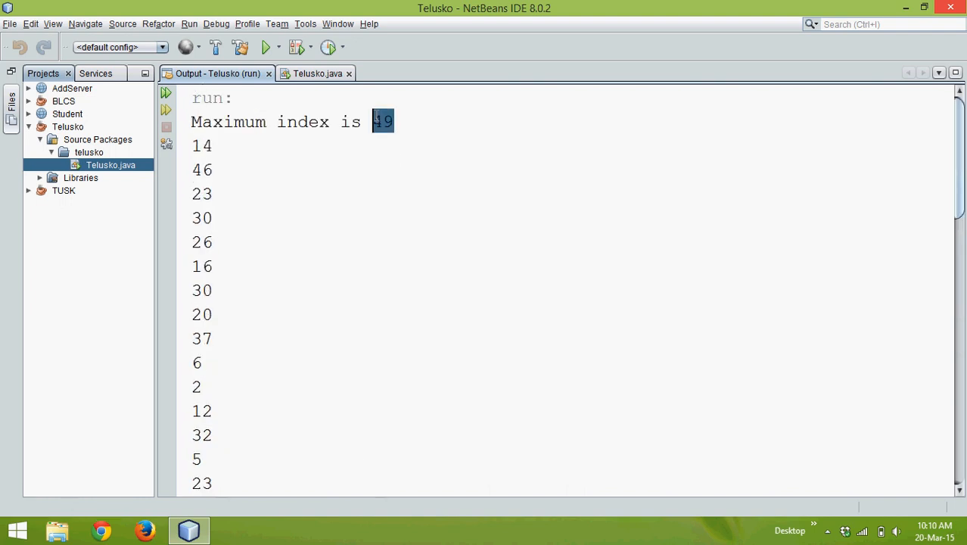
left_click(315, 74)
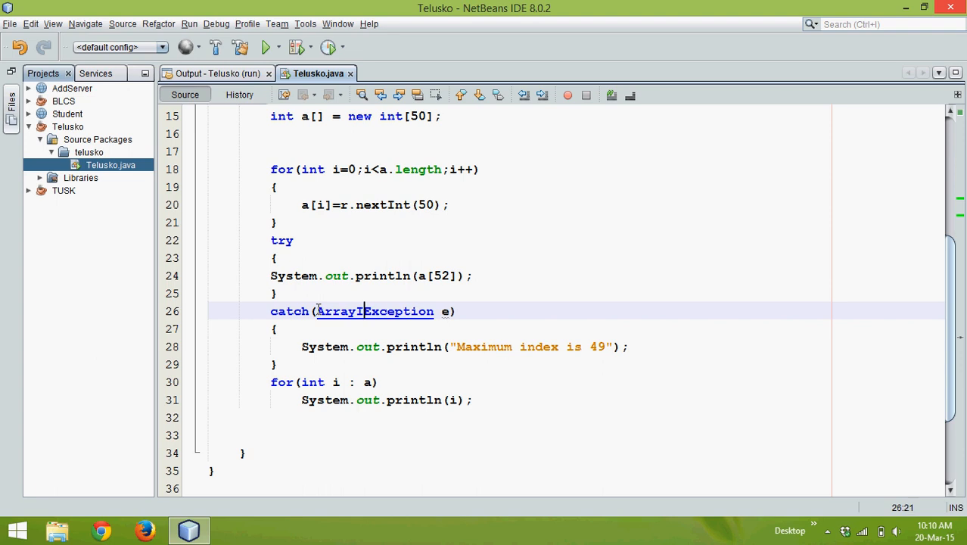
Replace Exception in the catch with ArrayIndexOutOfBoundsException, dismissing the stray New File wizard
left_click(216, 47)
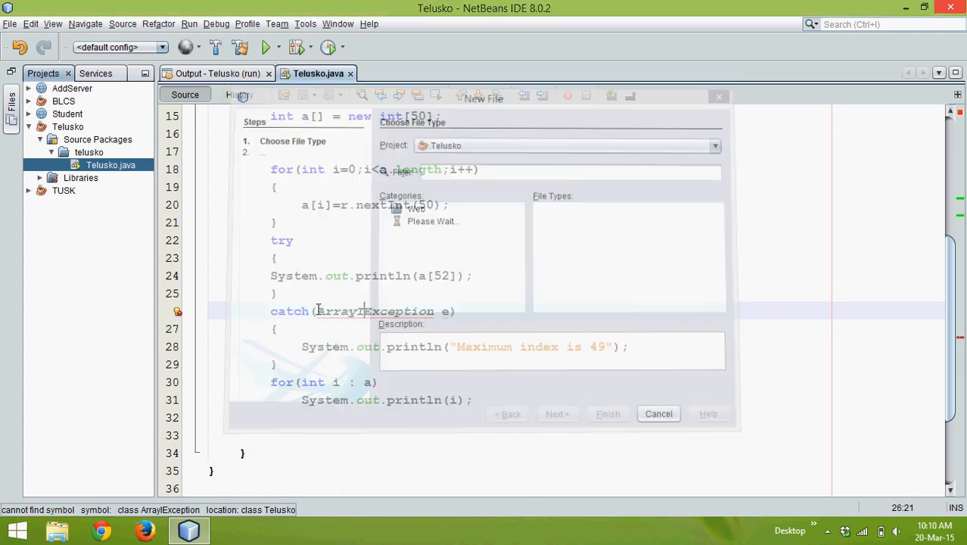
left_click(658, 413)
type("ndexOutOfBounds")
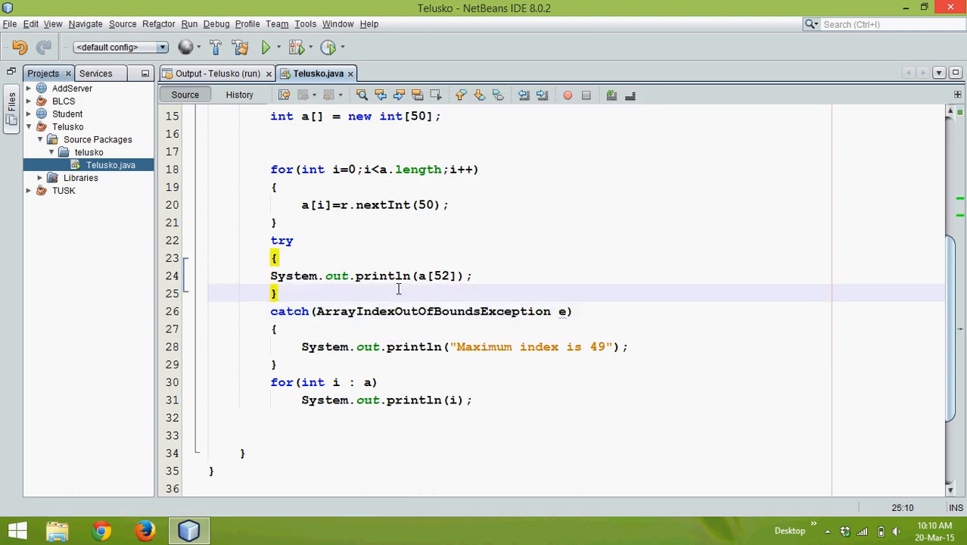
left_click(472, 275)
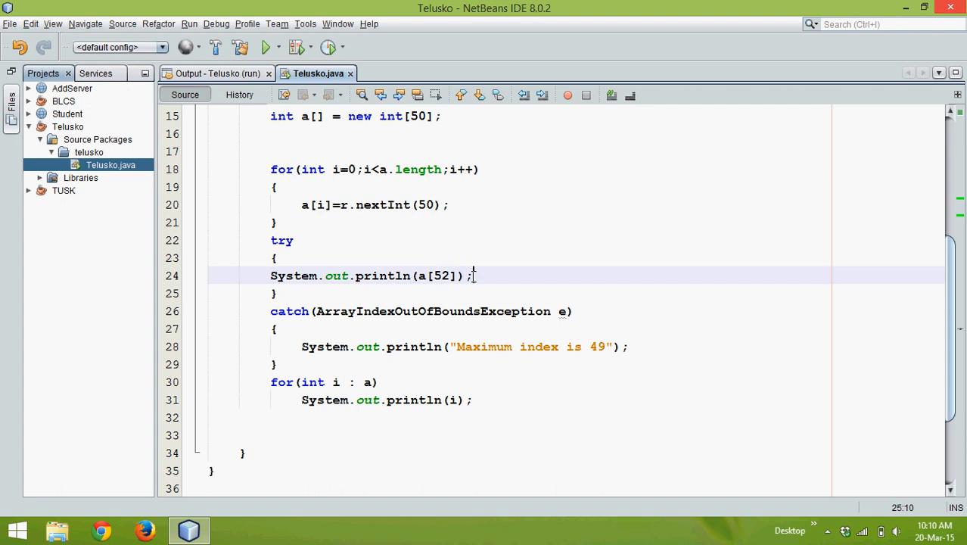